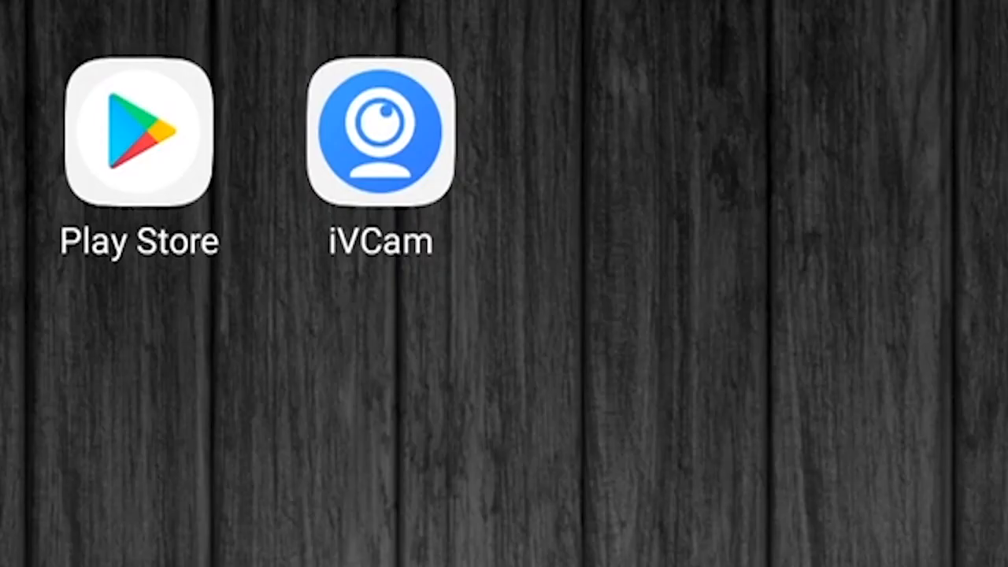
- Launch the iVCam app from the phone's home screen
click(375, 134)
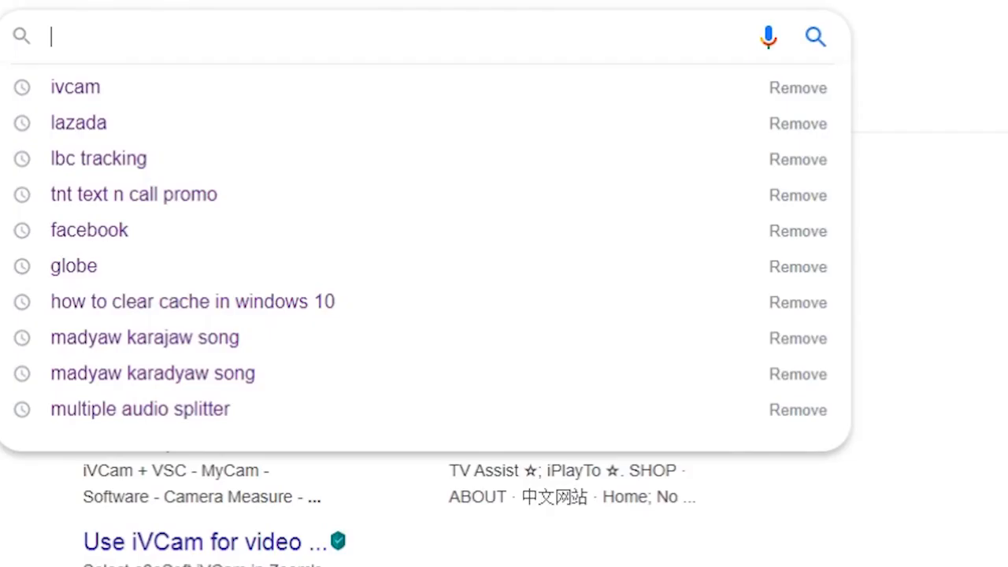
- Search 'ivcam' again and download the Windows client from the E2eSoft site
click(73, 87)
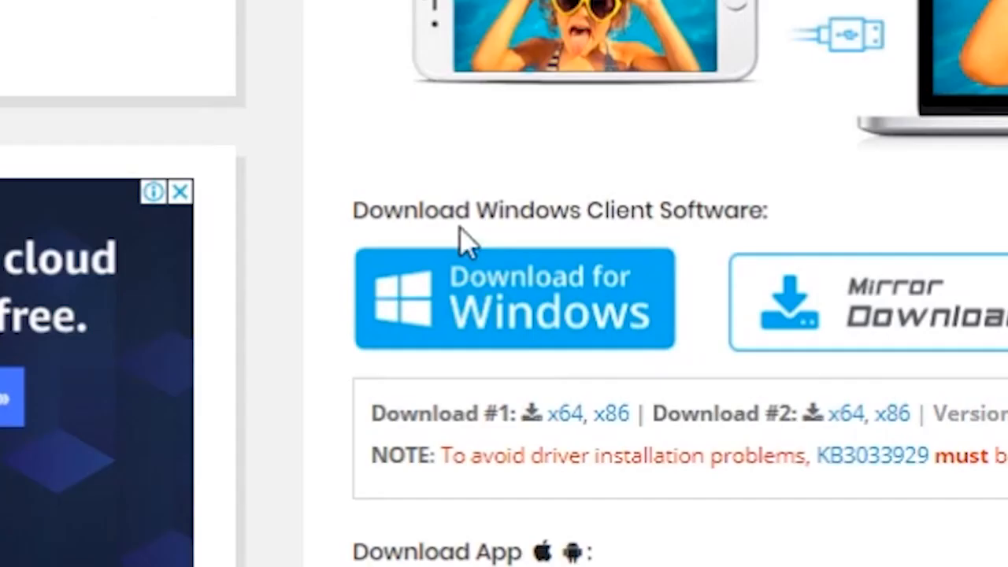
click(514, 300)
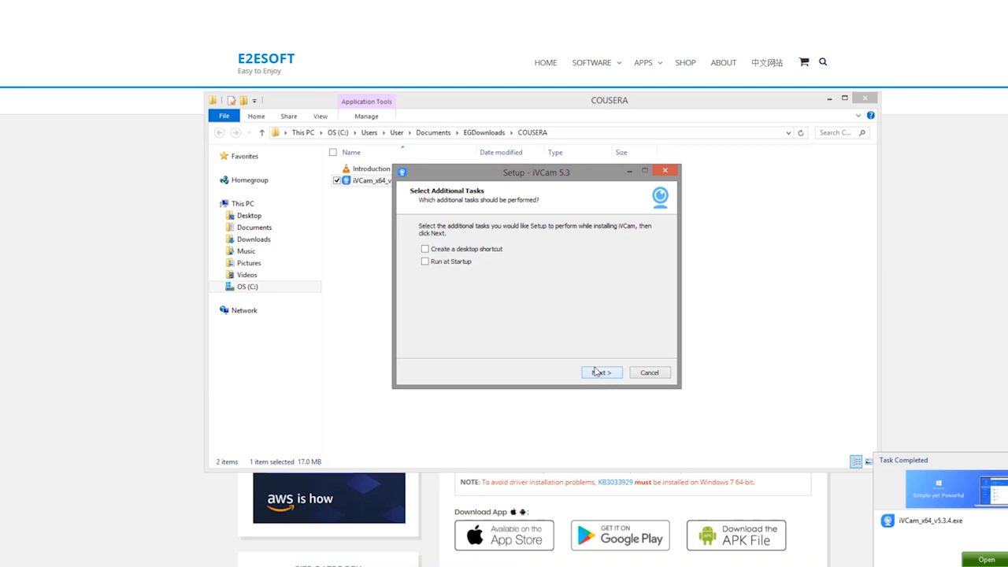
- Continue the installer with the desktop shortcut and Run at Startup options left unchecked
click(602, 371)
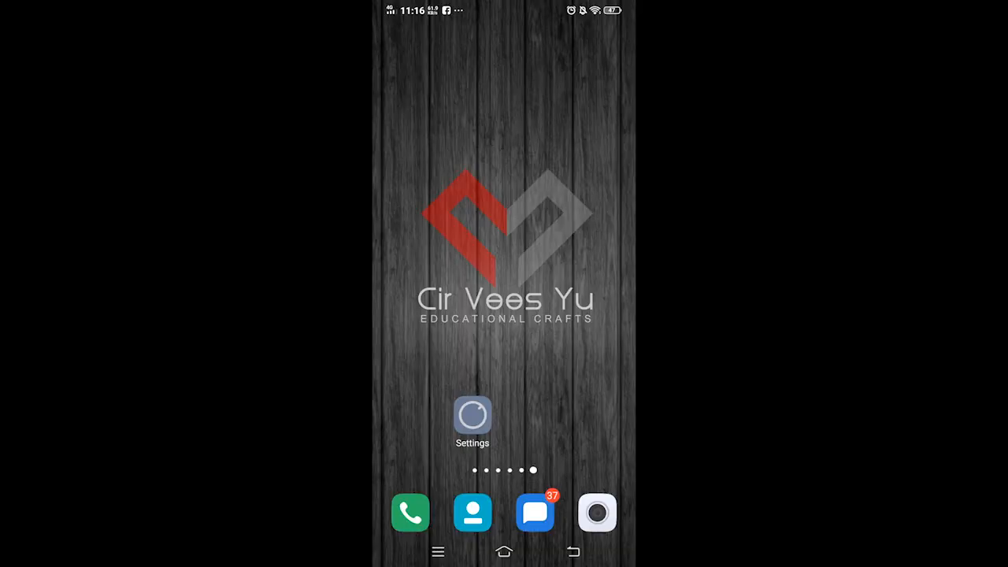
- Check About phone shows Android 9, then locate Developer options in the settings list
click(473, 416)
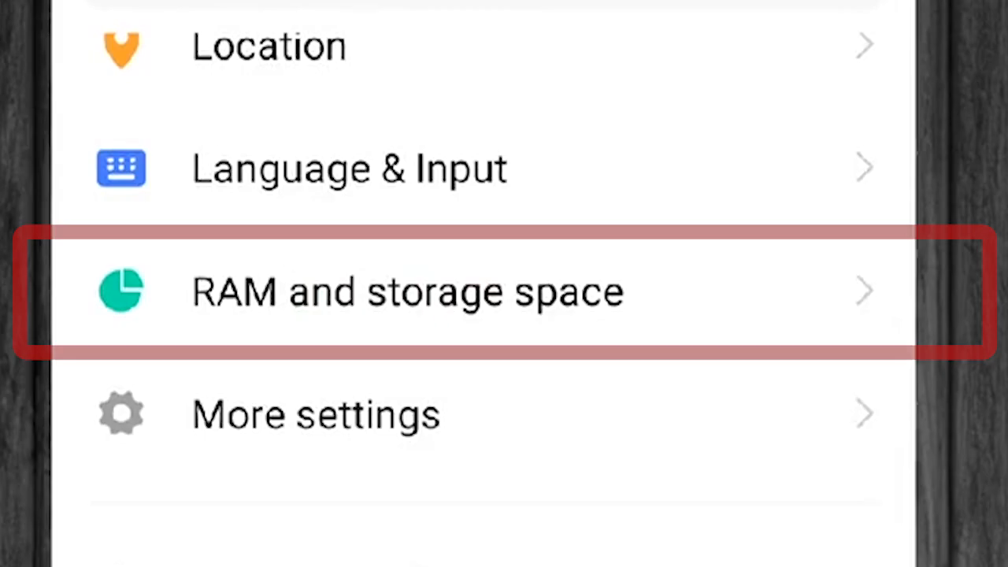
click(315, 416)
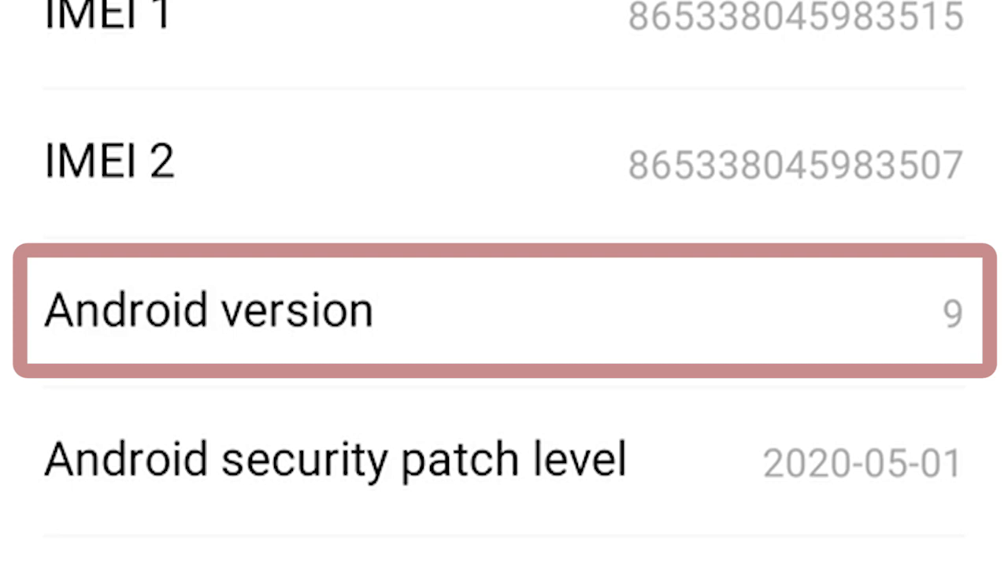
scroll(down, 3)
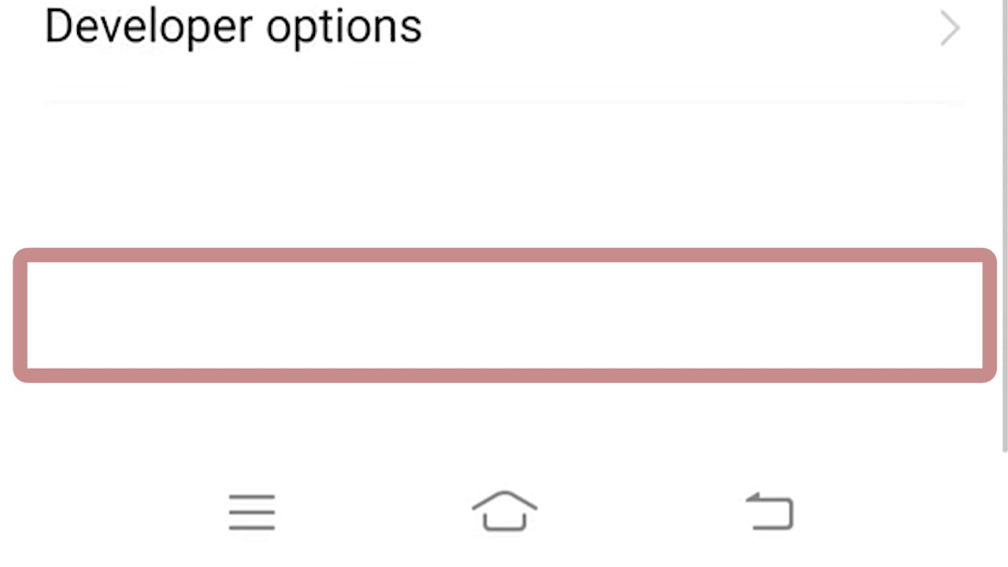
- Enable USB debugging in Developer options and confirm the allow-debugging prompt
scroll(down, 3)
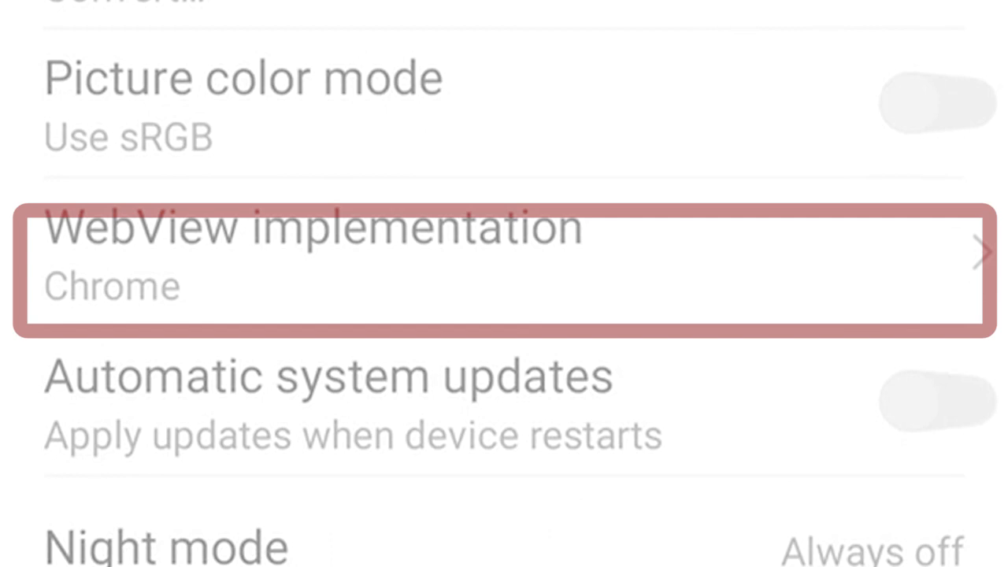
click(929, 271)
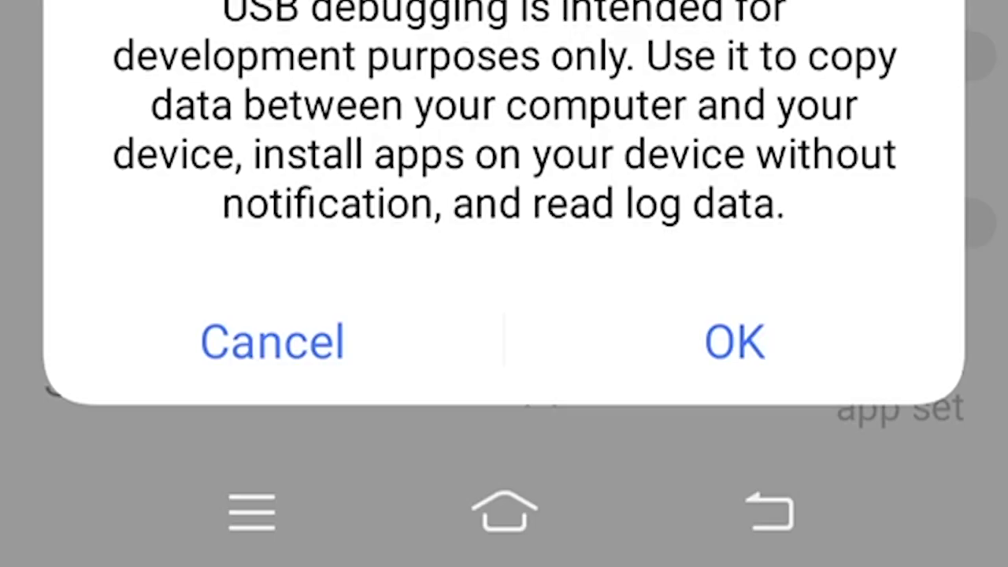
click(736, 343)
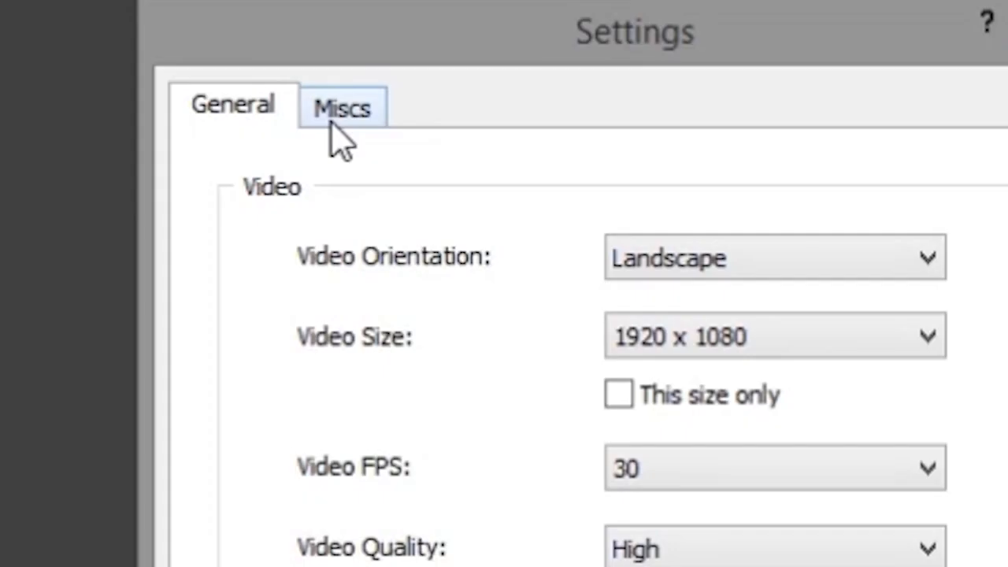
- Review the Miscs settings and read the 'Multiple instances of iVCam' driver-install guide
click(341, 107)
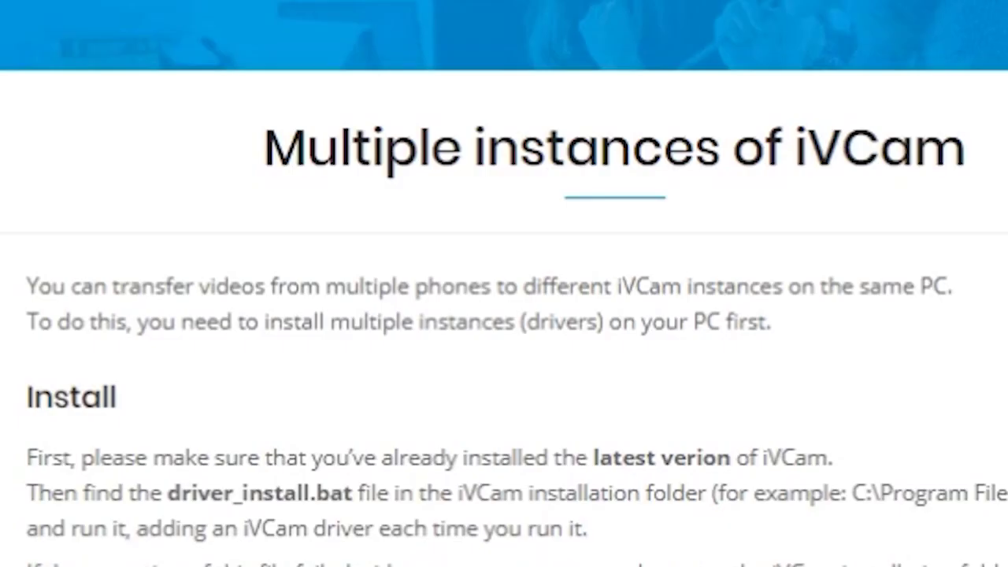
scroll(down, 3)
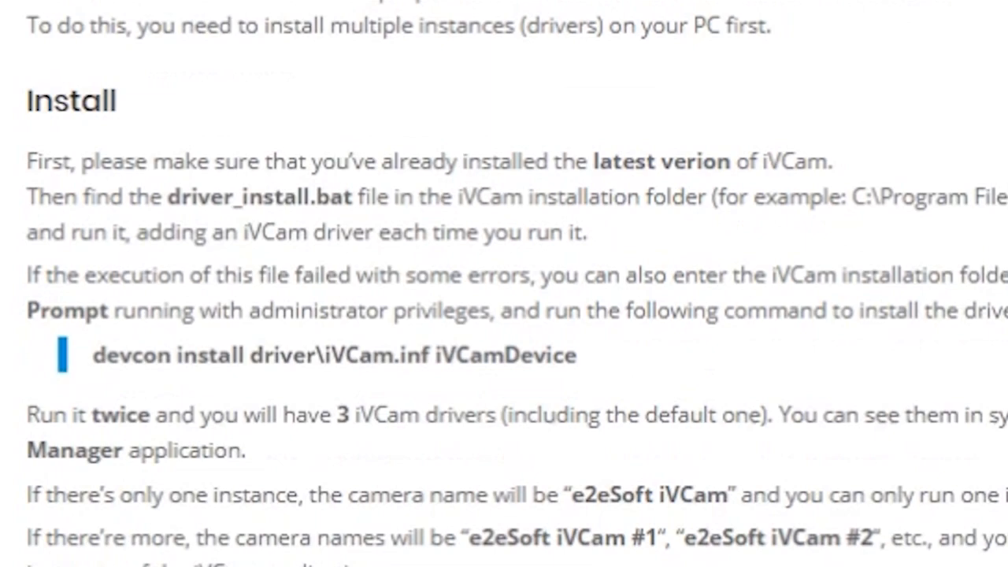